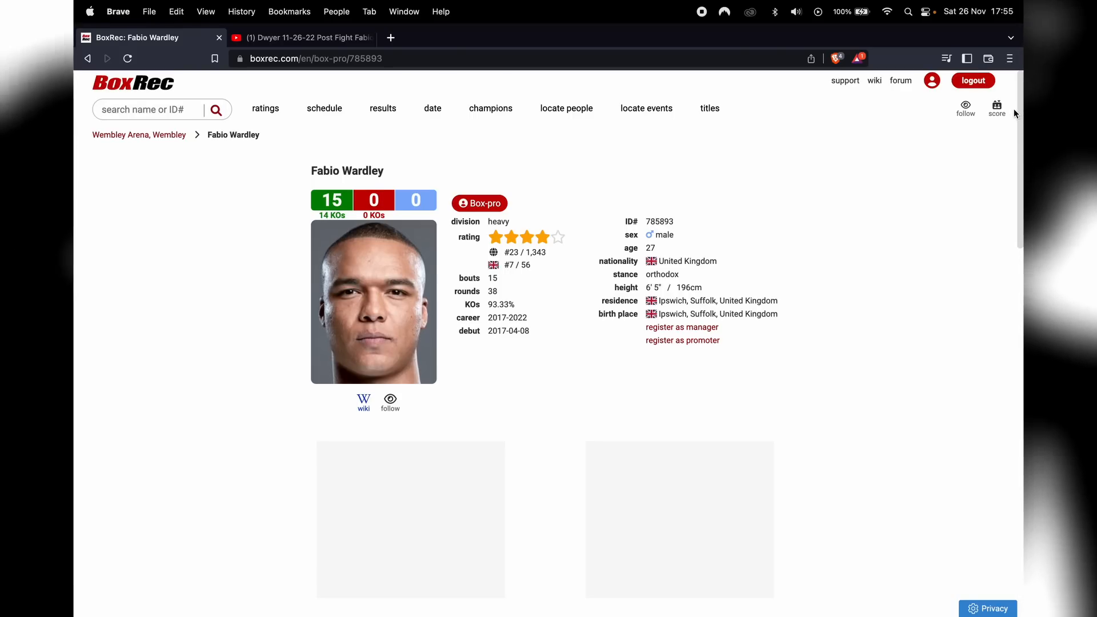
{"action": "mouse_move", "coordinate": [997, 108]}
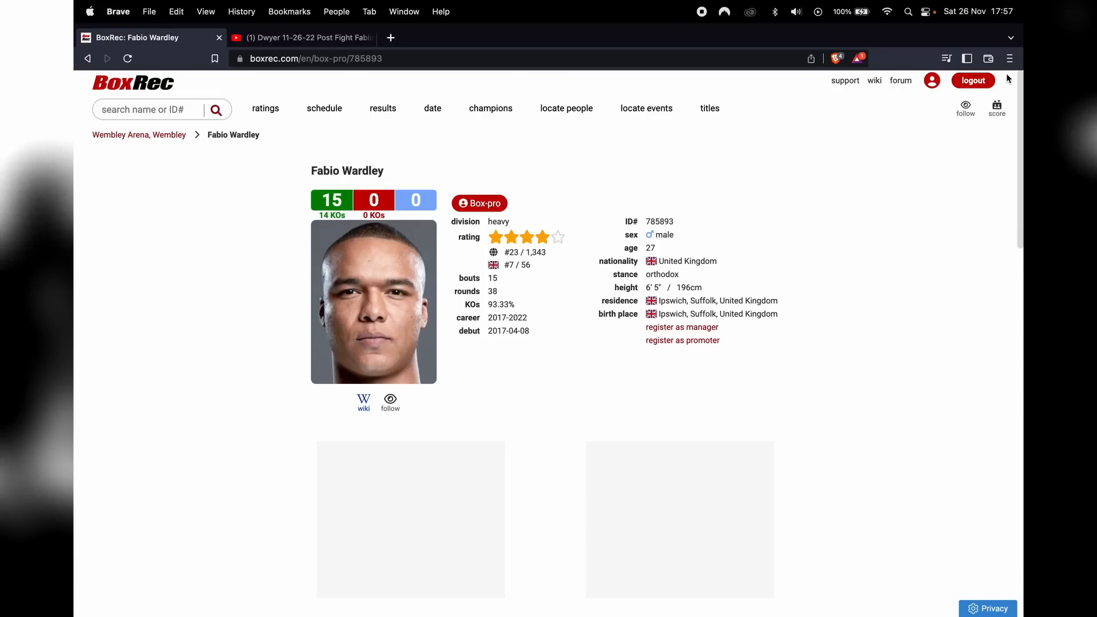
{"action": "mouse_move", "coordinate": [1009, 58]}
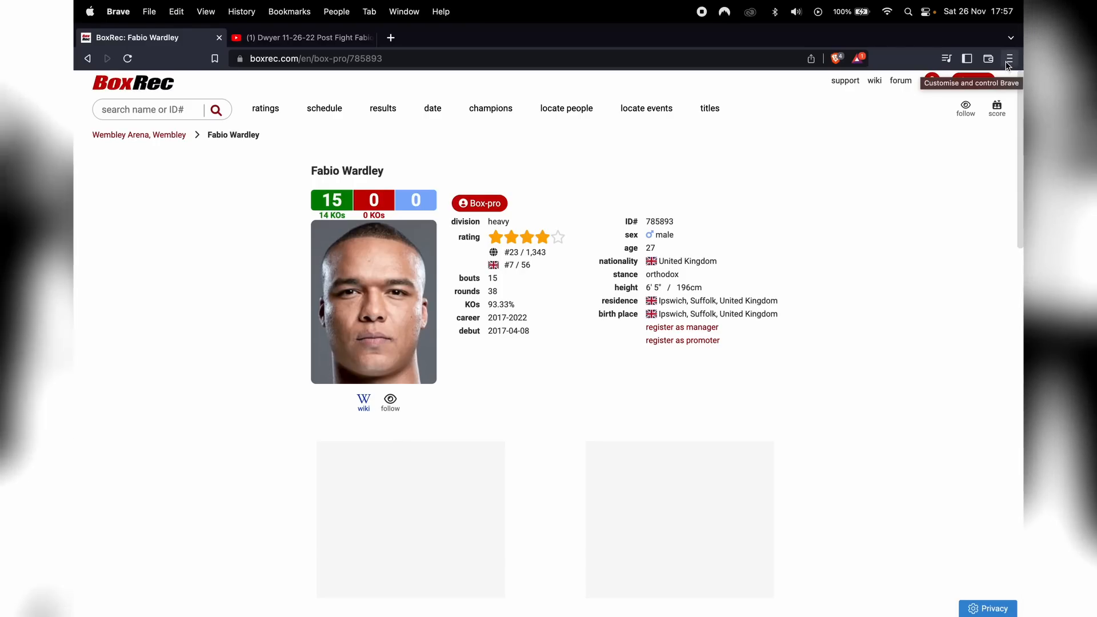
{"action": "mouse_move", "coordinate": [1010, 37]}
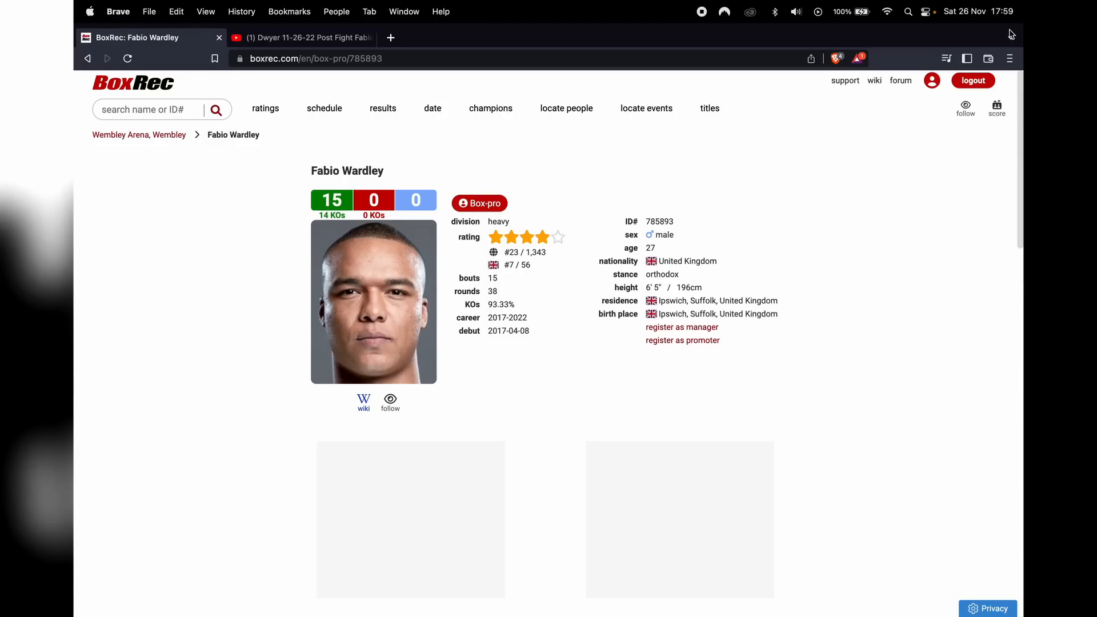
{"action": "mouse_move", "coordinate": [1010, 29]}
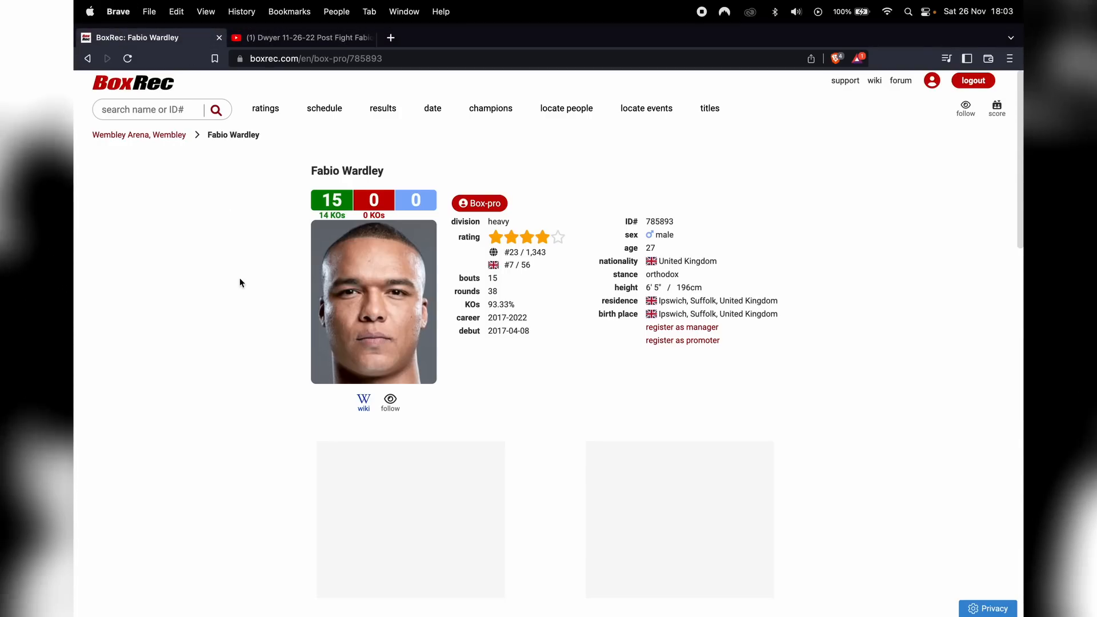
{"action": "mouse_move", "coordinate": [236, 249]}
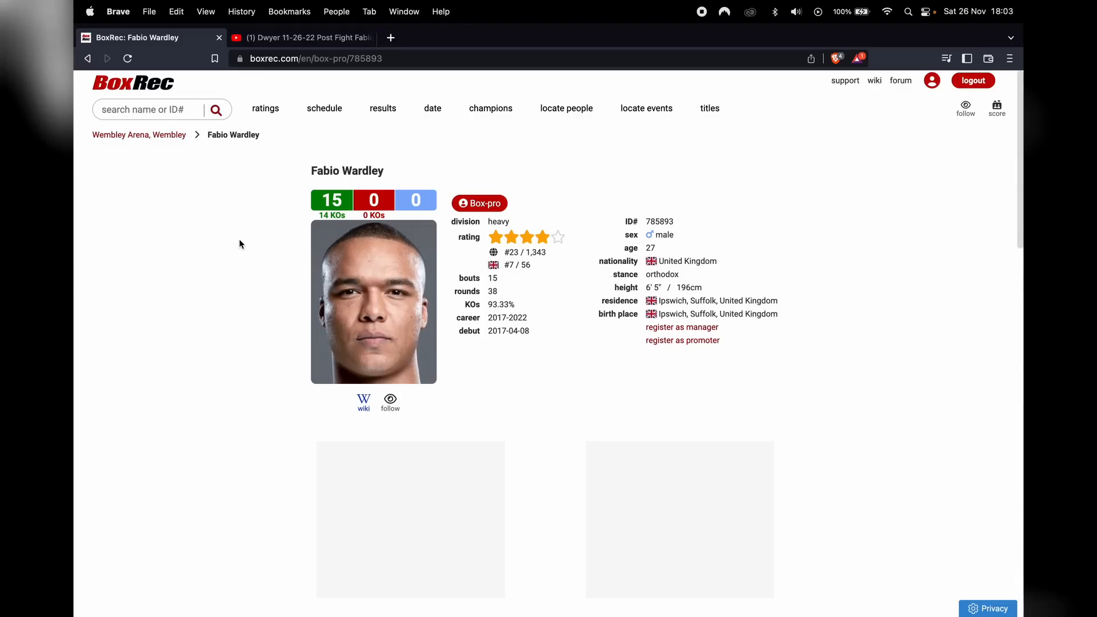
{"action": "mouse_move", "coordinate": [237, 278]}
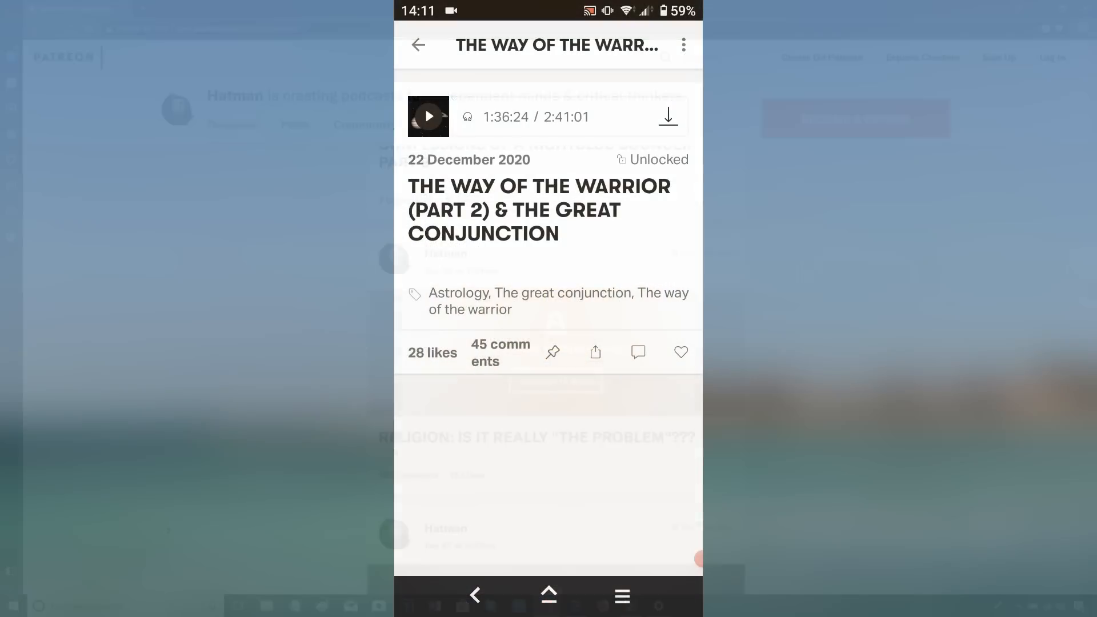
- Browse the podcast creator's Patreon posts, then open the unlocked audio post 'What's the story with Donalnd Trump??'
{"action": "left_click", "coordinate": [428, 116]}
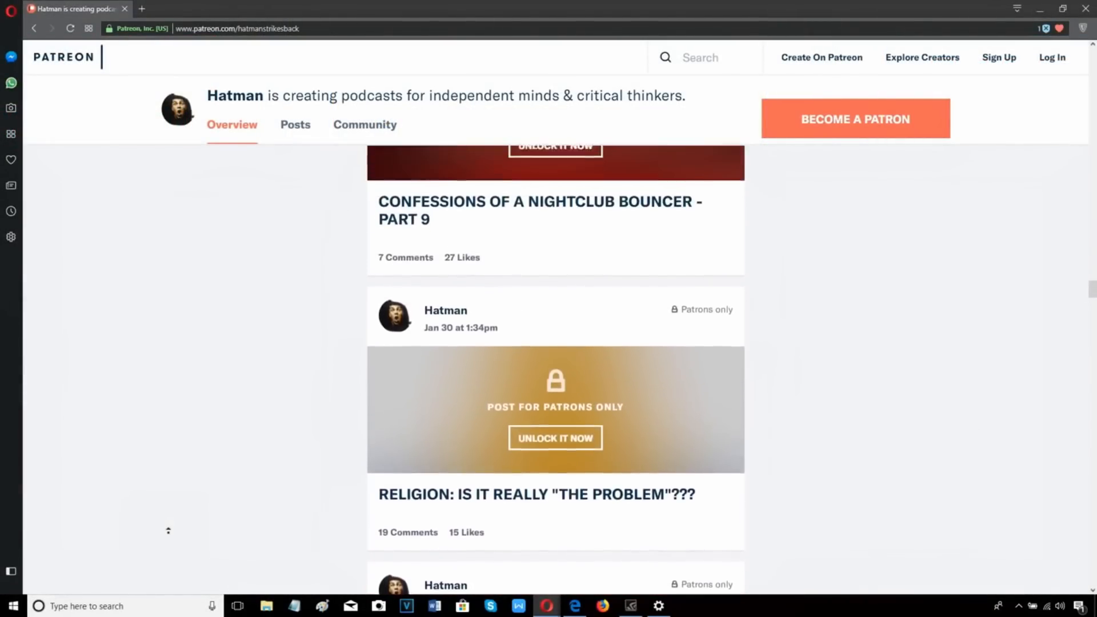
{"action": "scroll", "scroll_direction": "up", "scroll_amount": 3}
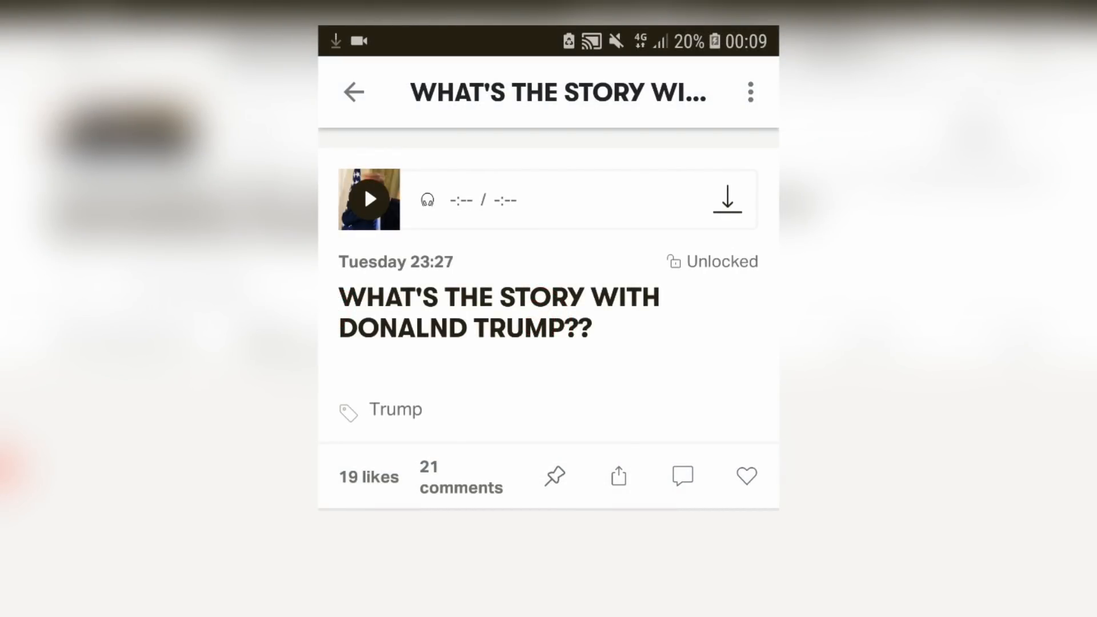
{"action": "left_click", "coordinate": [726, 199]}
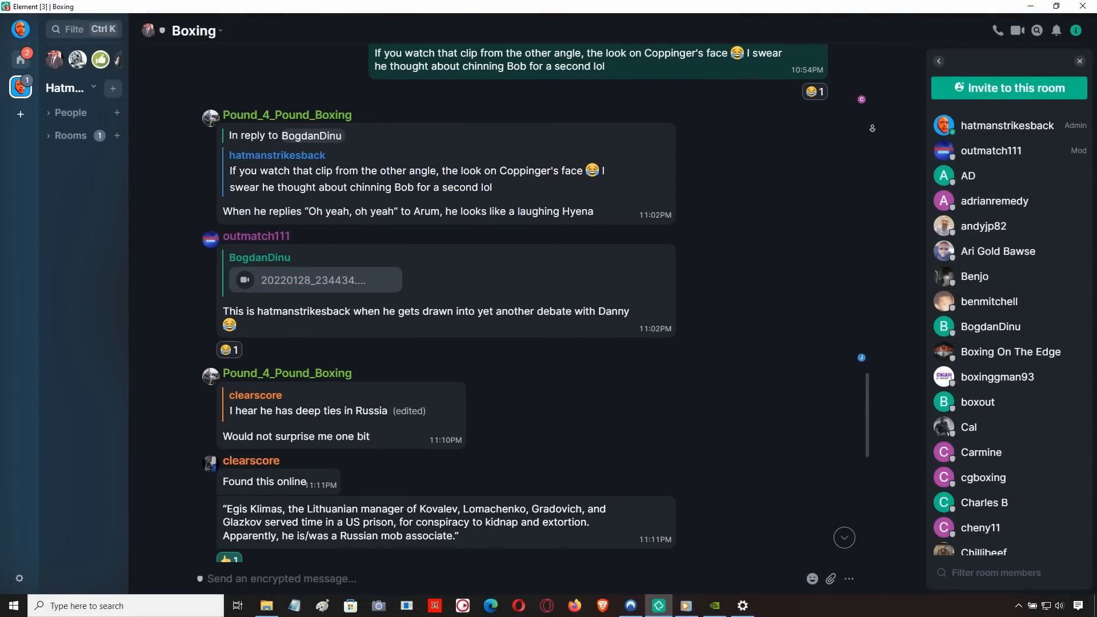
- Scroll down through the Element chat, ending on The wild wild west room's voice messages and replies
{"action": "scroll", "scroll_direction": "down", "scroll_amount": 3}
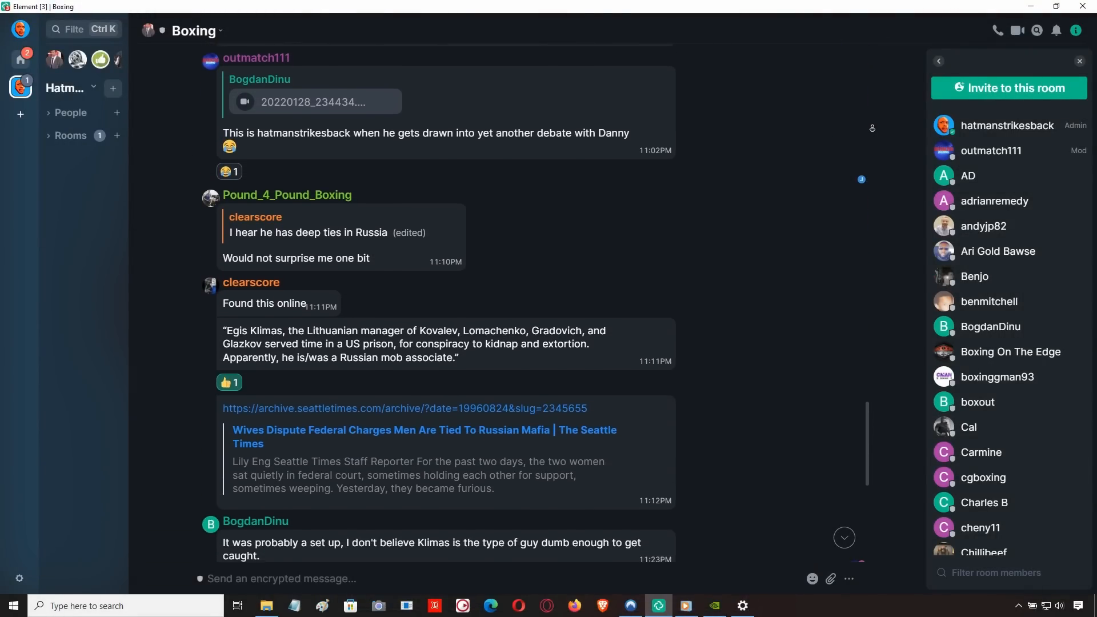
{"action": "scroll", "scroll_direction": "down", "scroll_amount": 3}
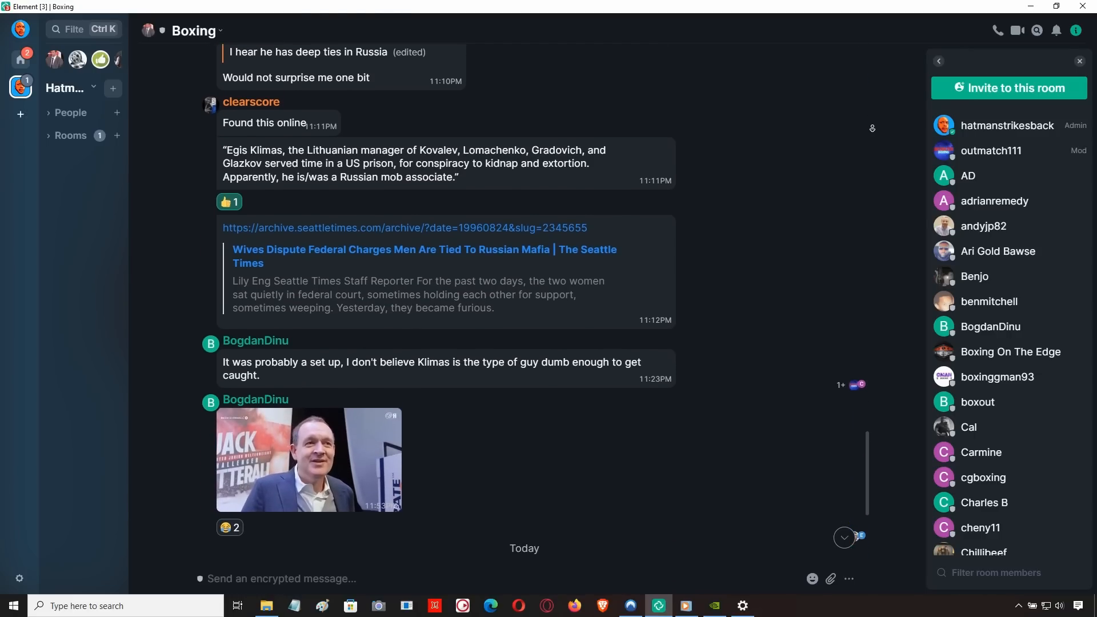
{"action": "scroll", "scroll_direction": "down", "scroll_amount": 3}
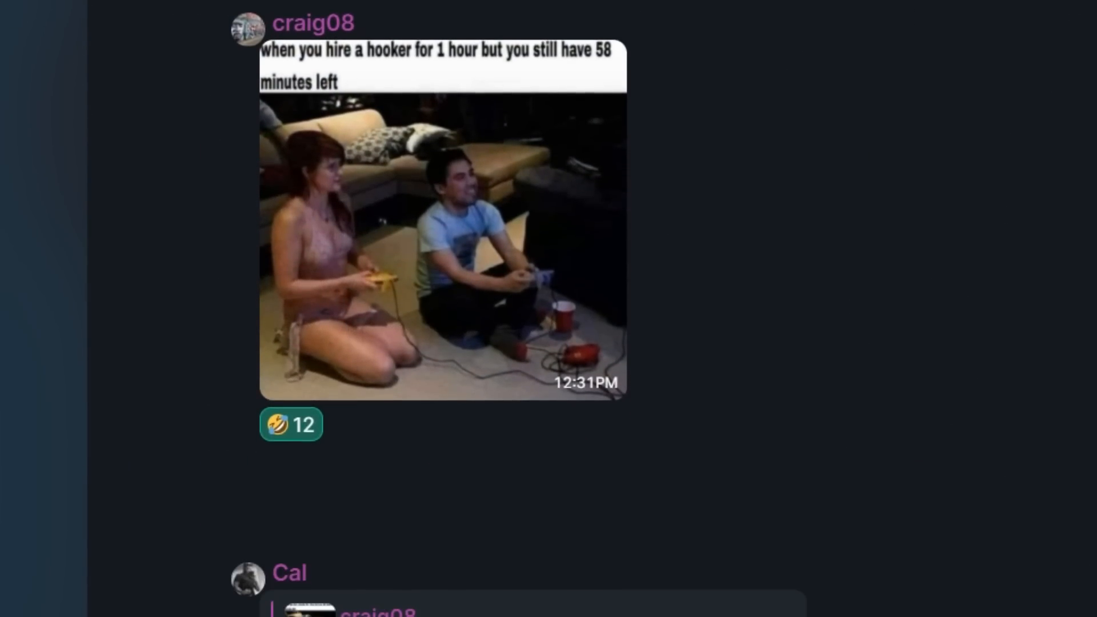
{"action": "scroll", "scroll_direction": "down", "scroll_amount": 3}
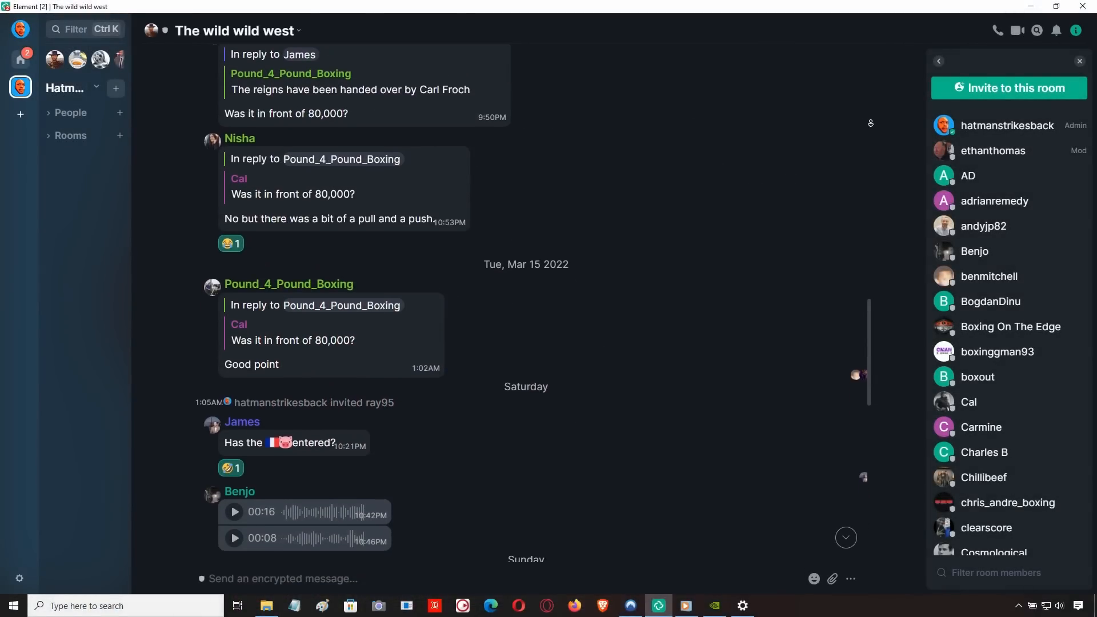
{"action": "scroll", "scroll_direction": "down", "scroll_amount": 3}
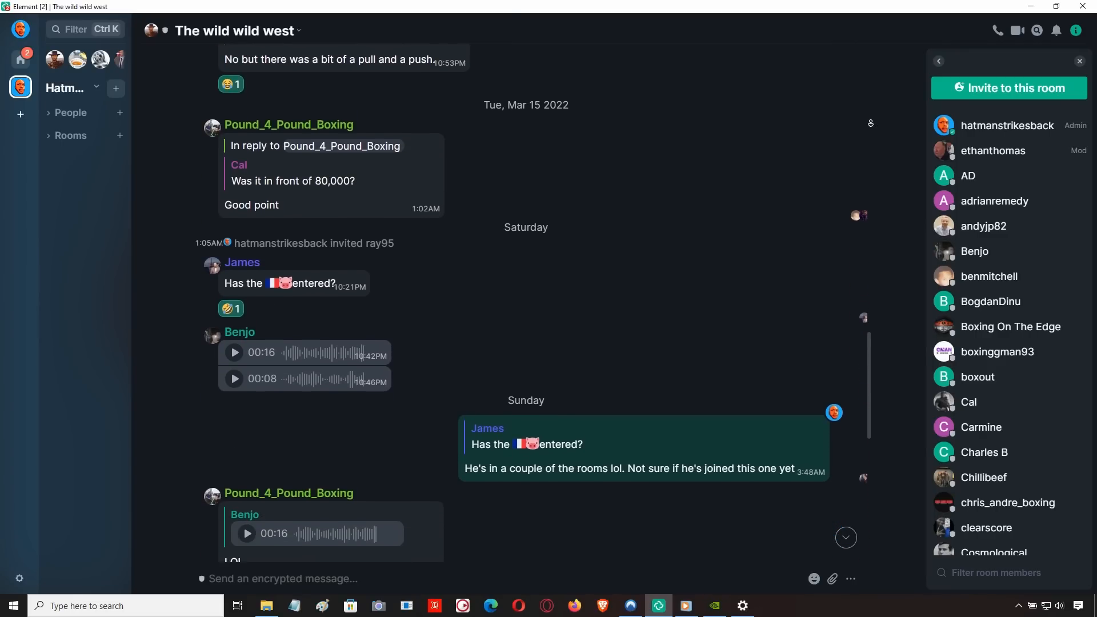
{"action": "scroll", "scroll_direction": "down", "scroll_amount": 3}
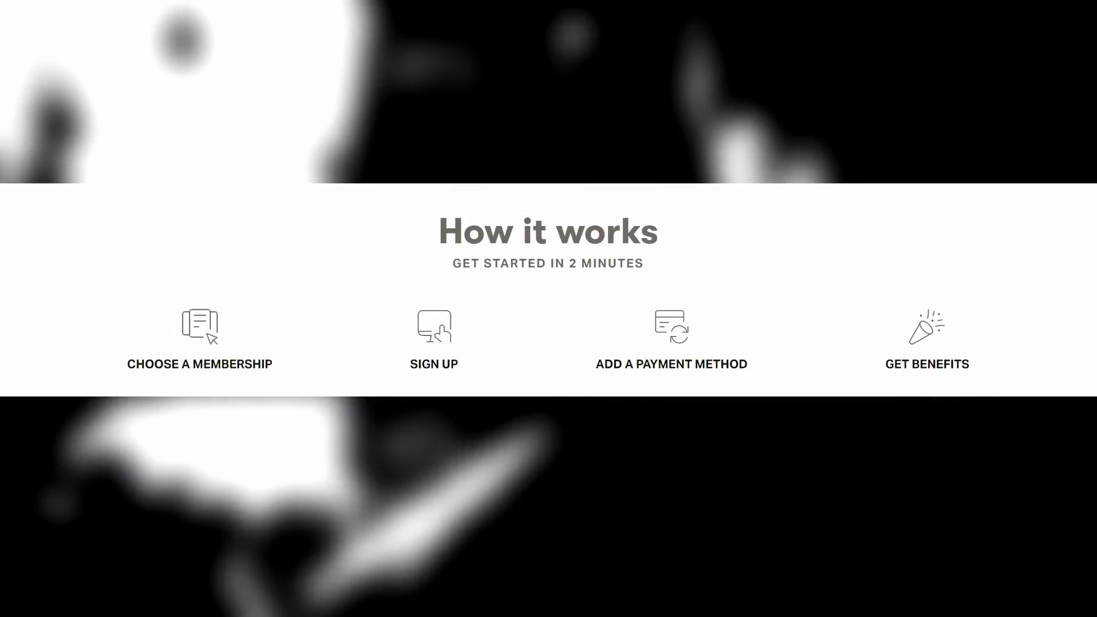
{"action": "scroll", "scroll_direction": "down", "scroll_amount": 3}
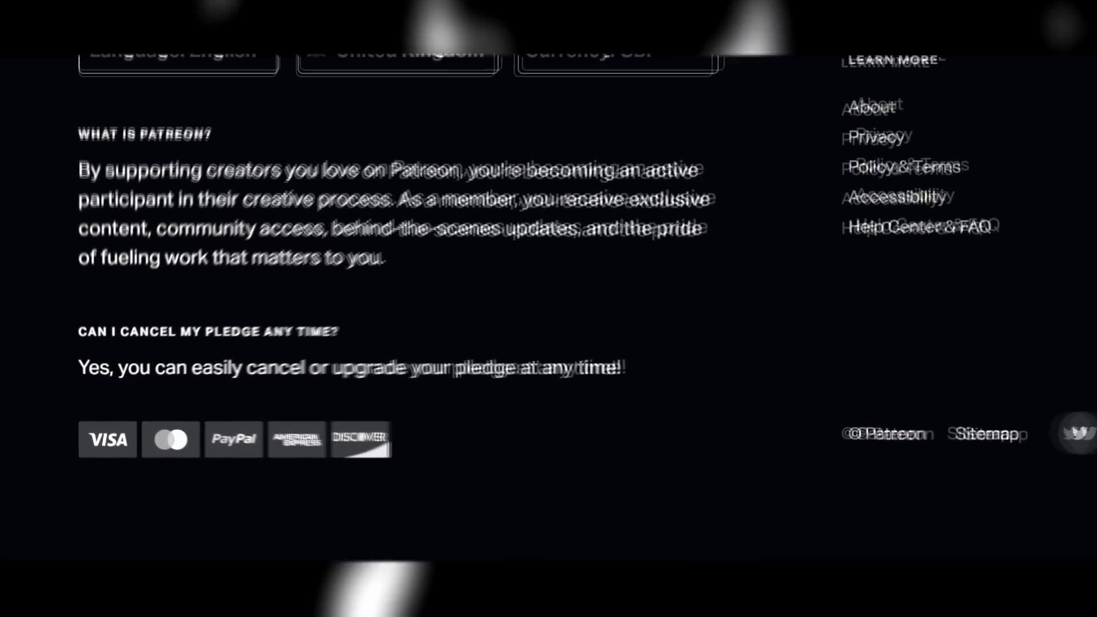